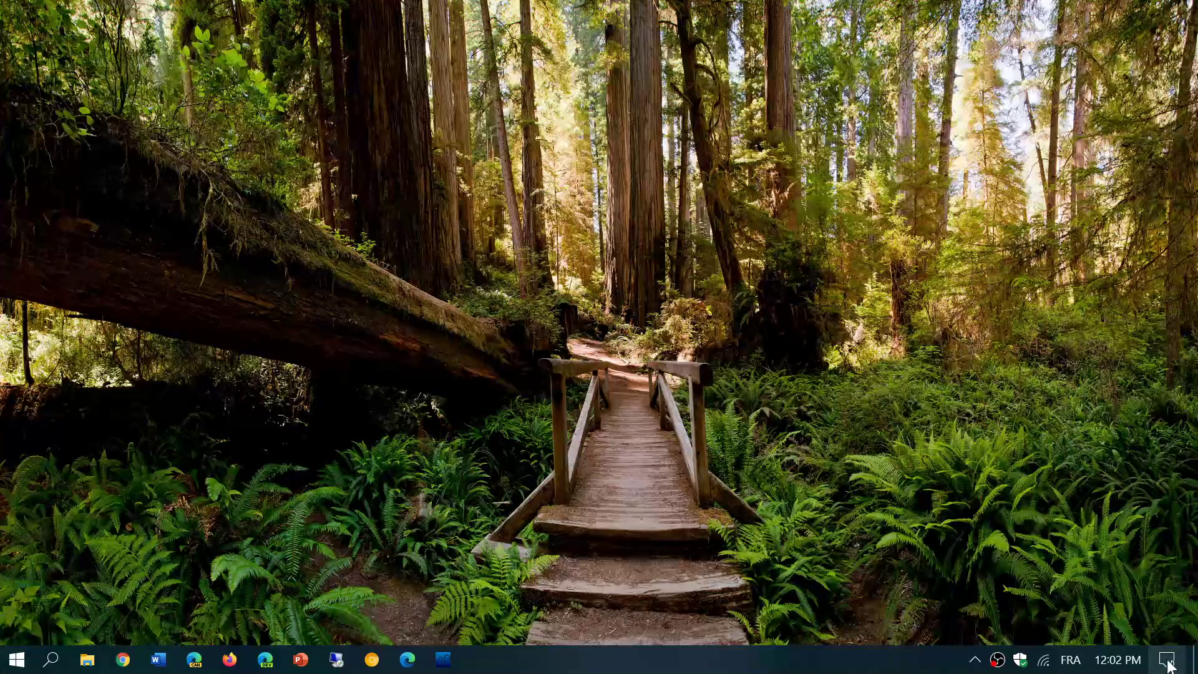
# Step: Open Action Center from the taskbar and switch the Bluetooth tile off
pyautogui.click(1169, 660)
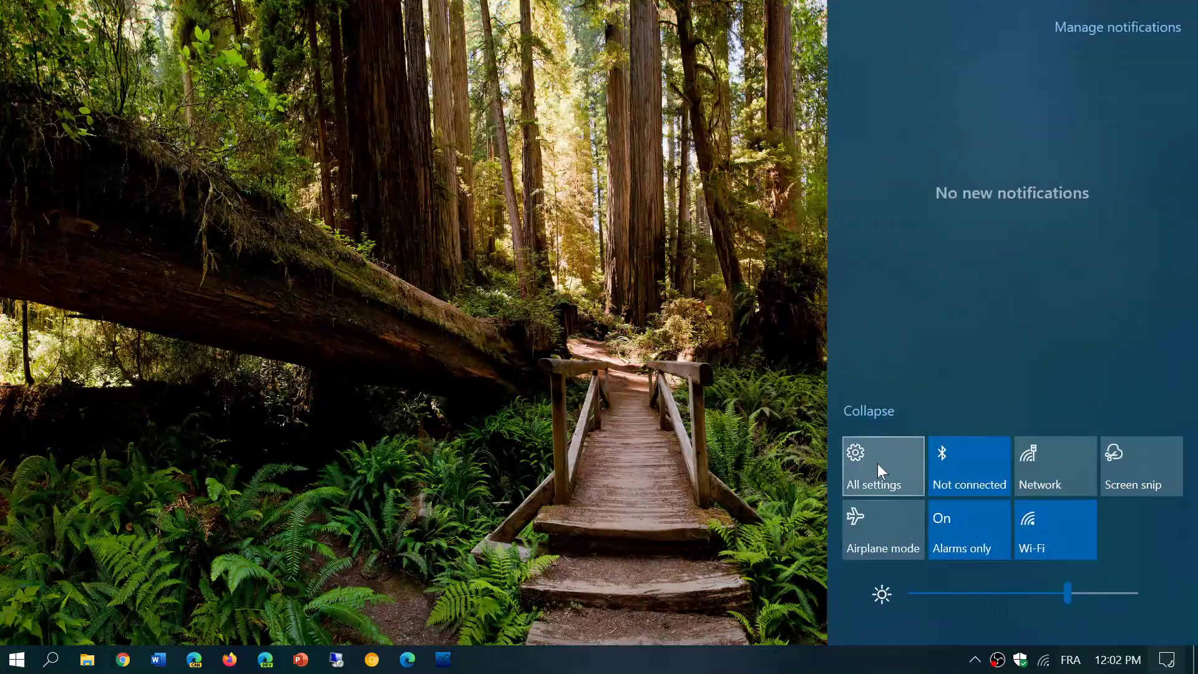
pyautogui.click(968, 466)
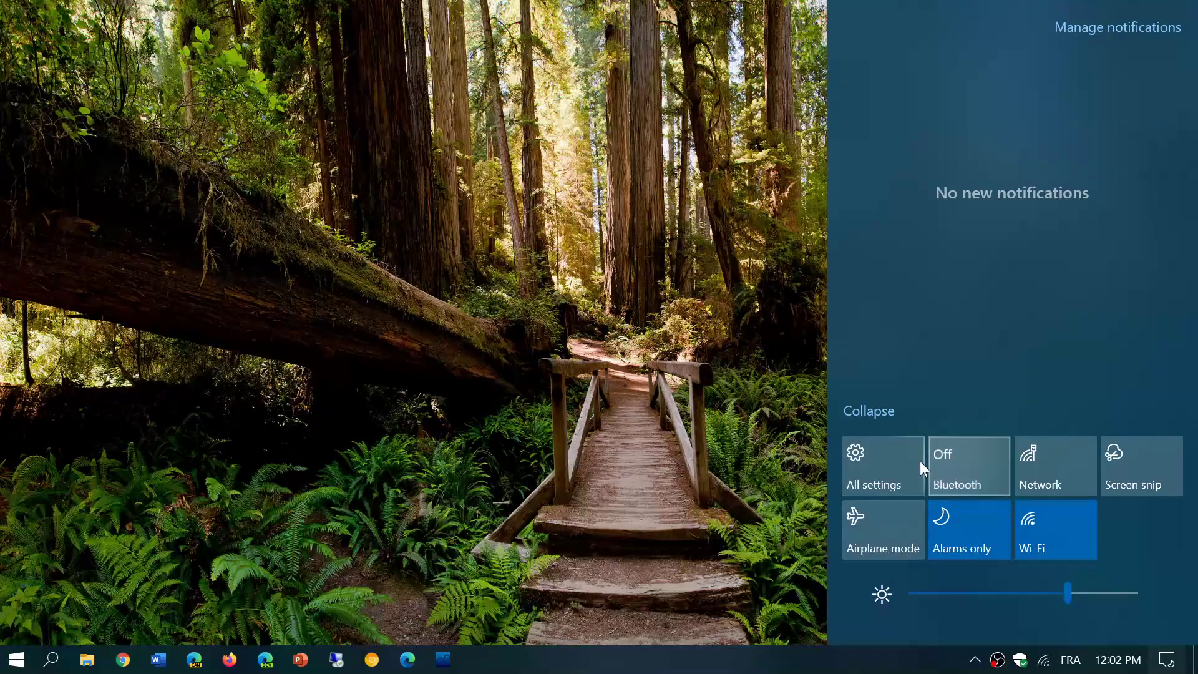
# Step: Launch the Windows Settings home page from Action Center's All settings tile
pyautogui.click(876, 466)
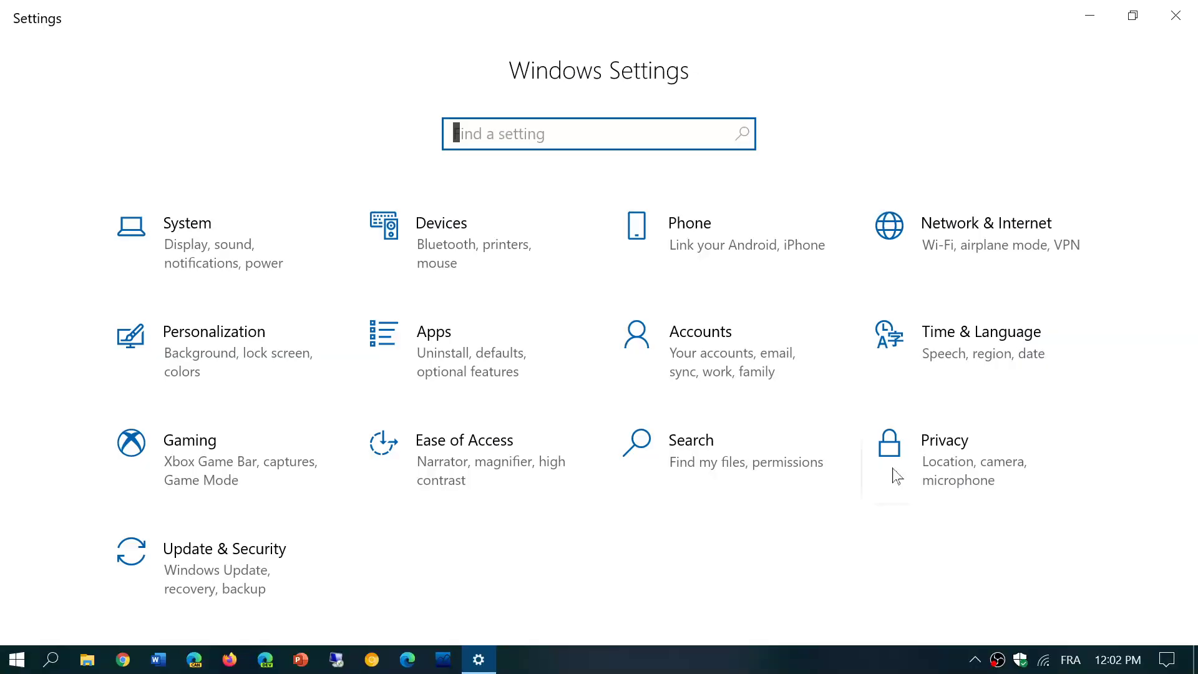
pyautogui.moveTo(695, 531)
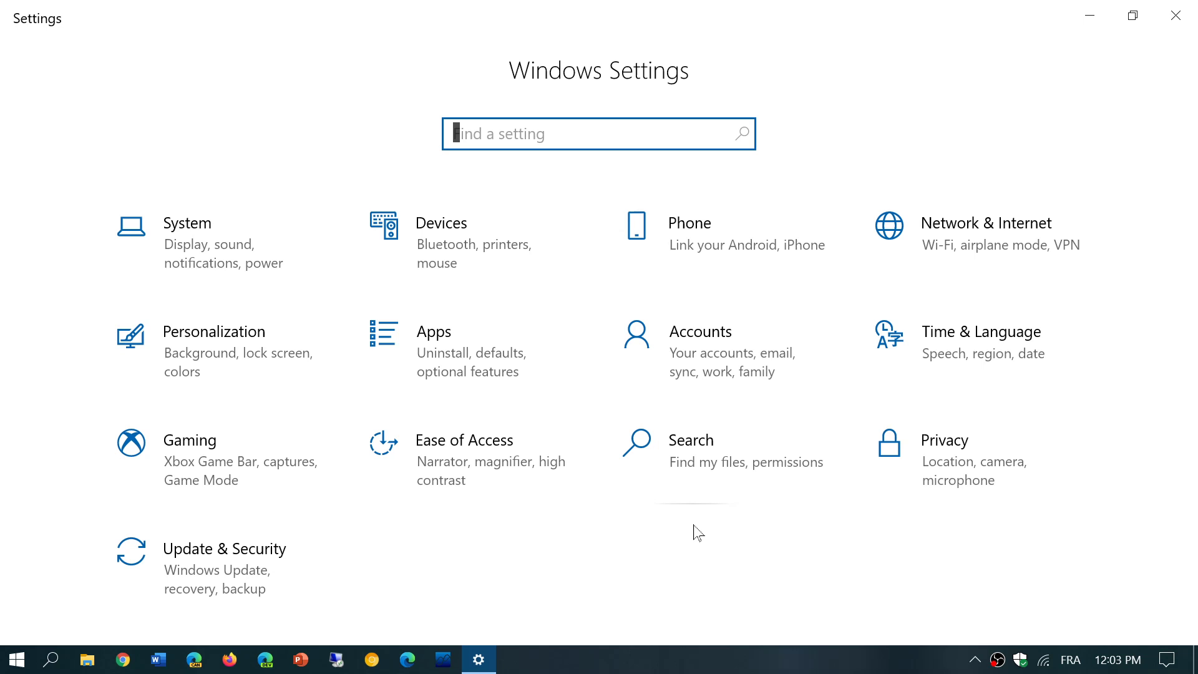
pyautogui.moveTo(504, 571)
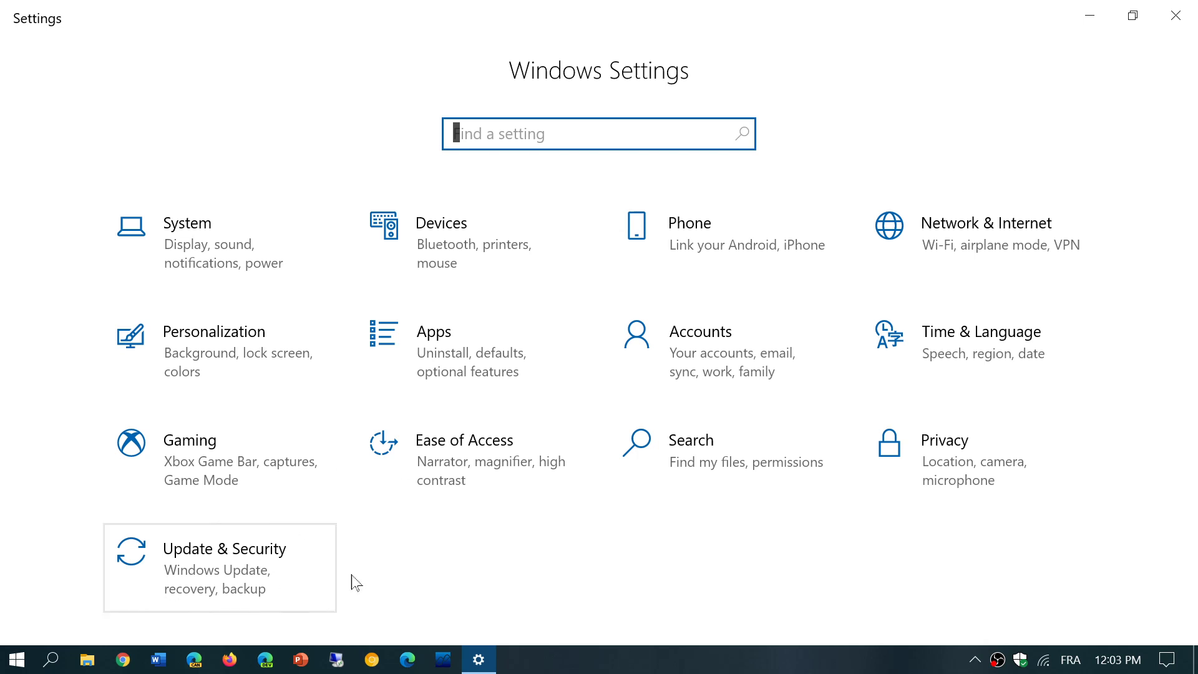
pyautogui.moveTo(345, 532)
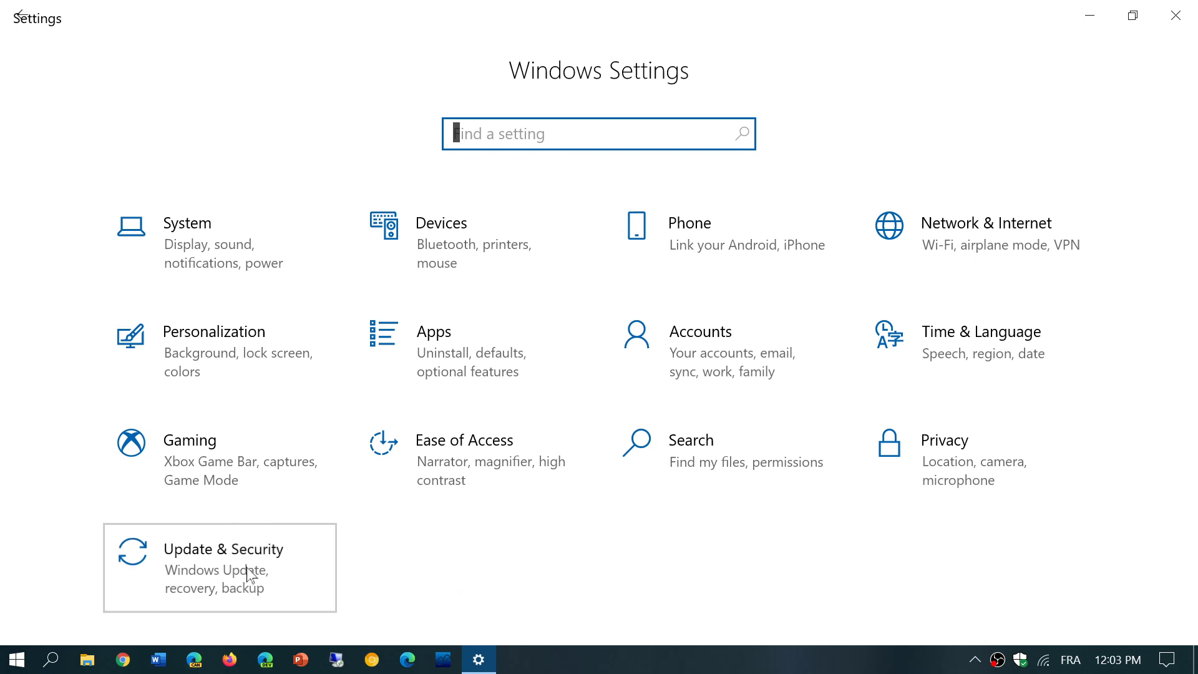
# Step: Check Update & Security shows 'You're up to date', then close Settings
pyautogui.click(223, 568)
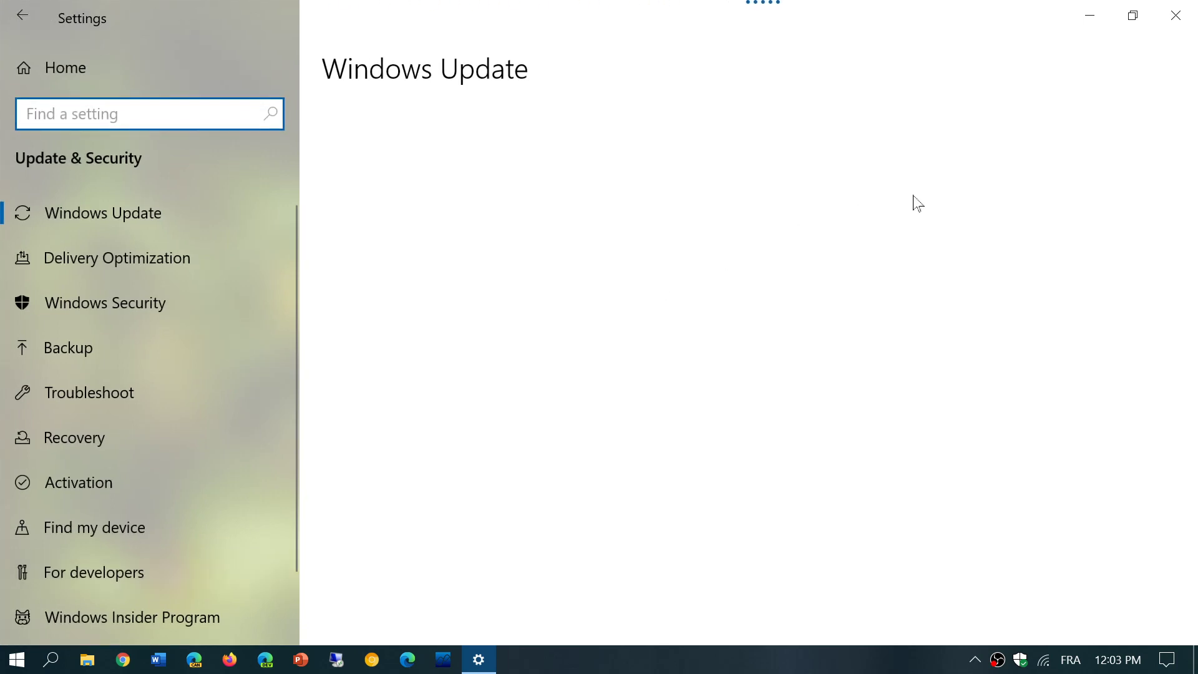
pyautogui.moveTo(460, 246)
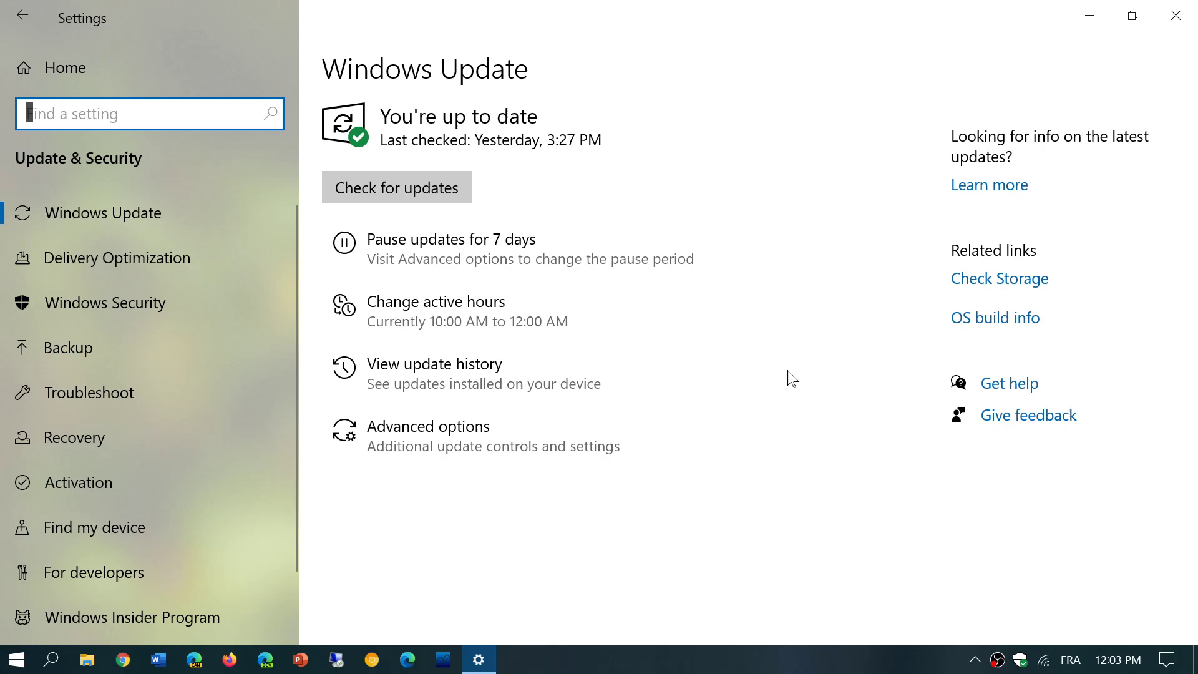
pyautogui.moveTo(1178, 15)
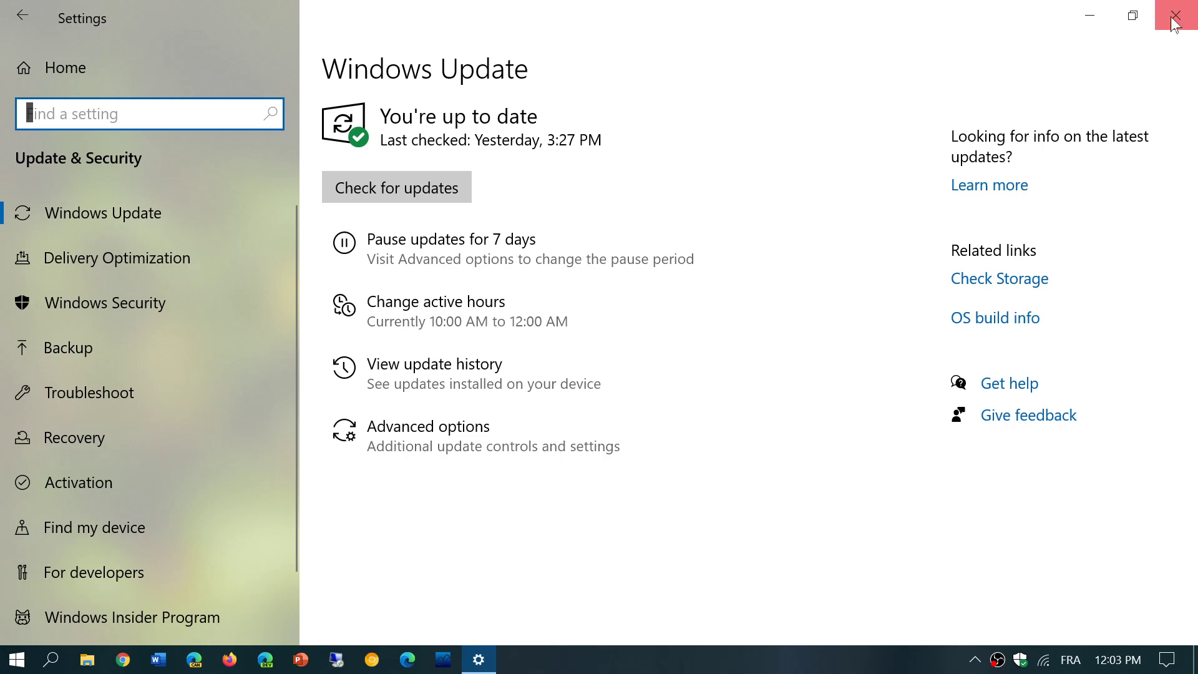
pyautogui.click(1179, 14)
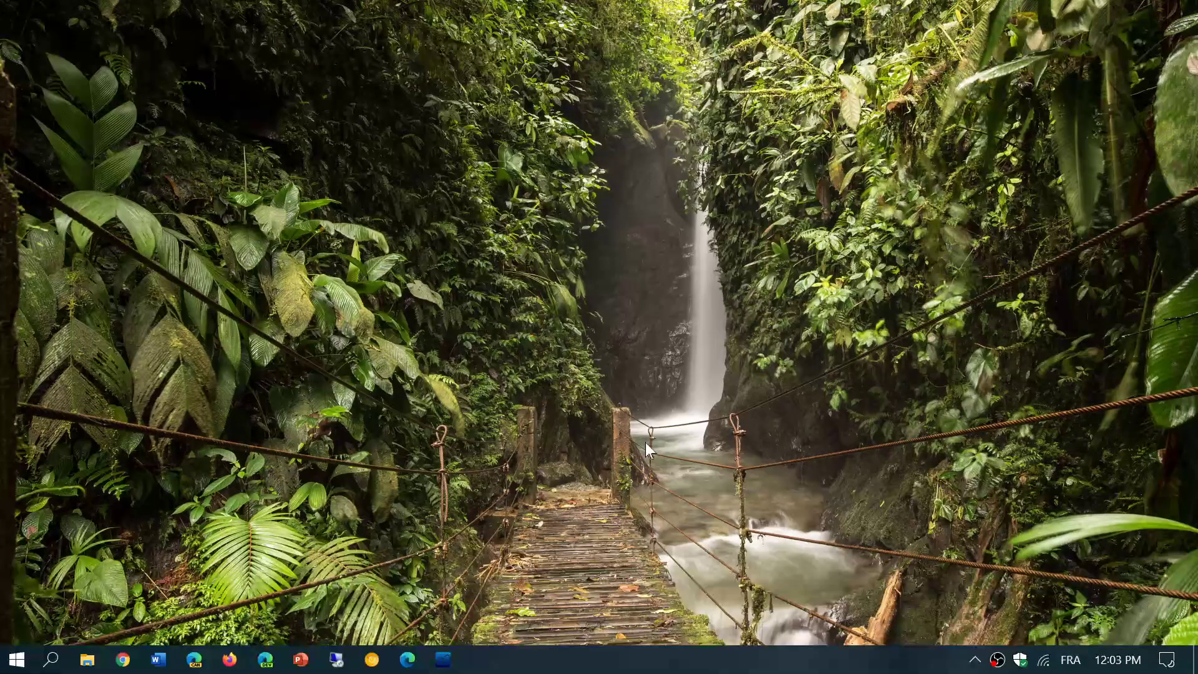